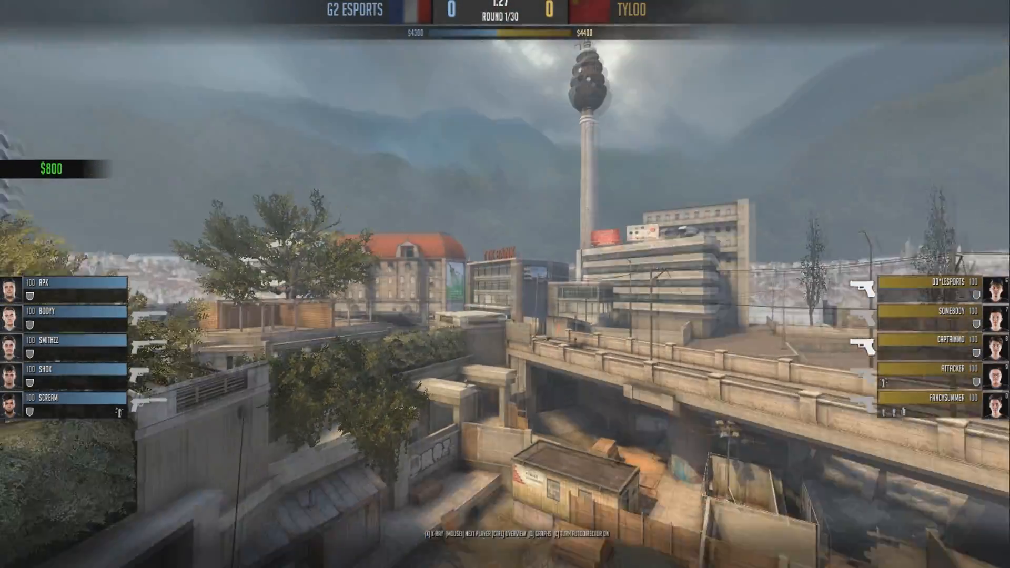
Bring up the developer console over the playing demo.
{"action": "key", "text": "`"}
{"action": "type", "text": "sv_skyname"}
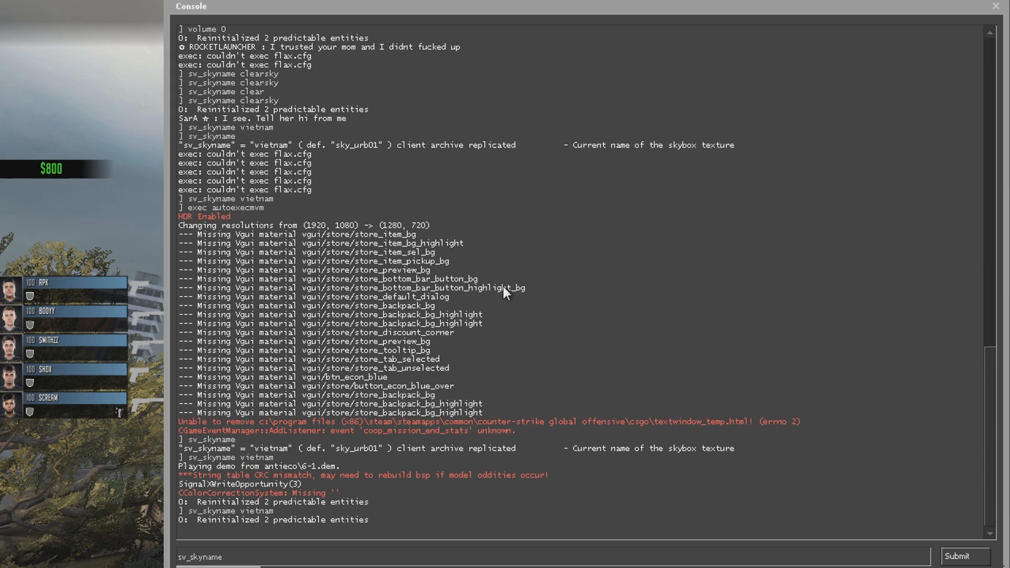
Enter a console command, close the console and let the demo play on.
{"action": "type", "text": "cler"}
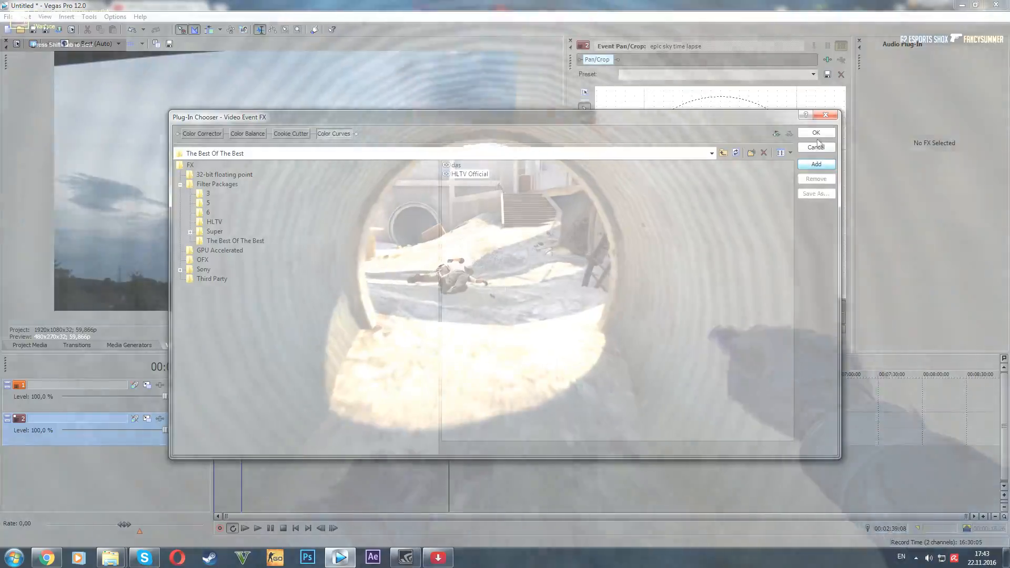
Add Sony Chroma Keyer from the FX folder after Color Curves on the clip.
{"action": "left_click", "coordinate": [816, 132]}
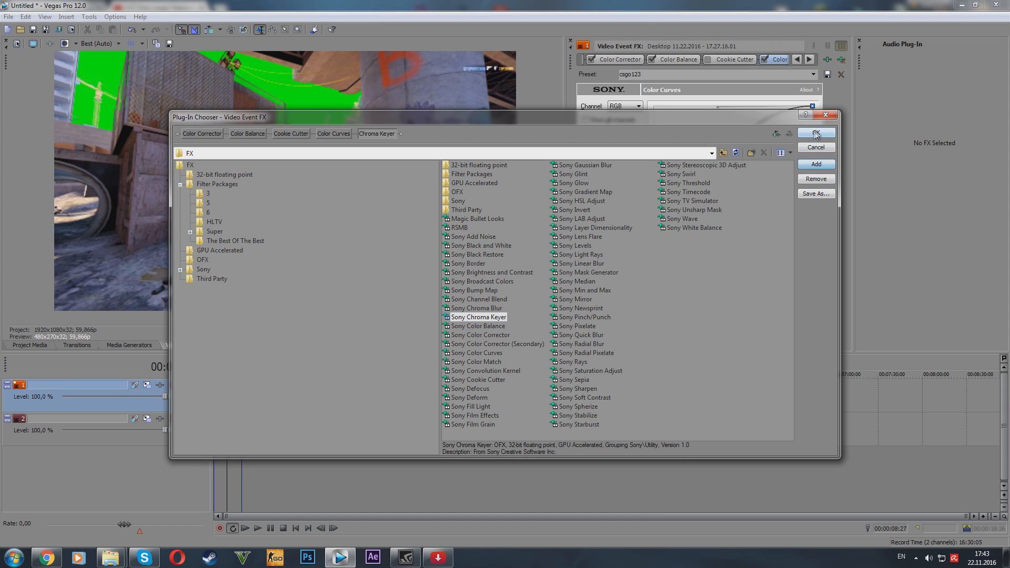
{"action": "left_click", "coordinate": [816, 132]}
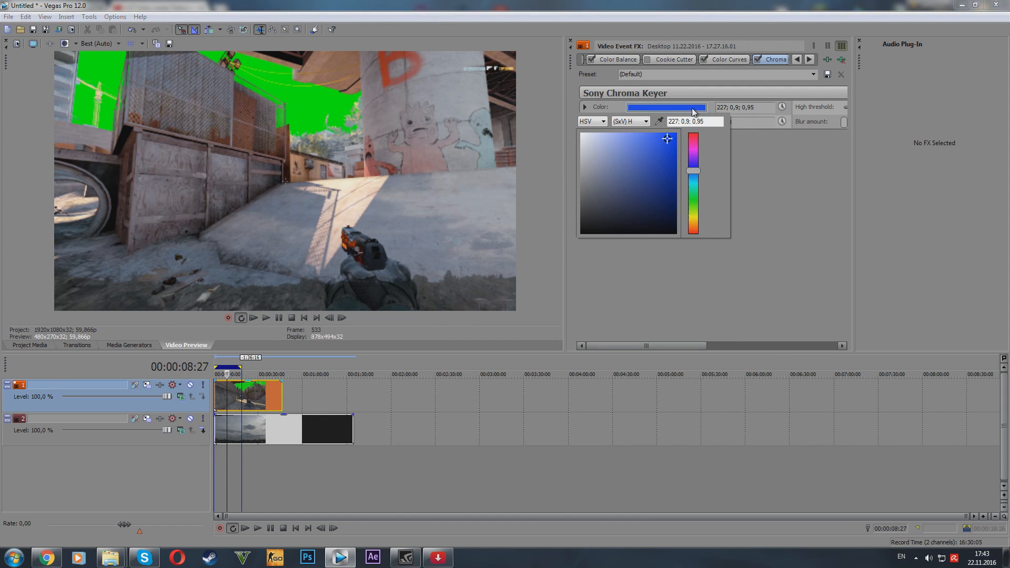